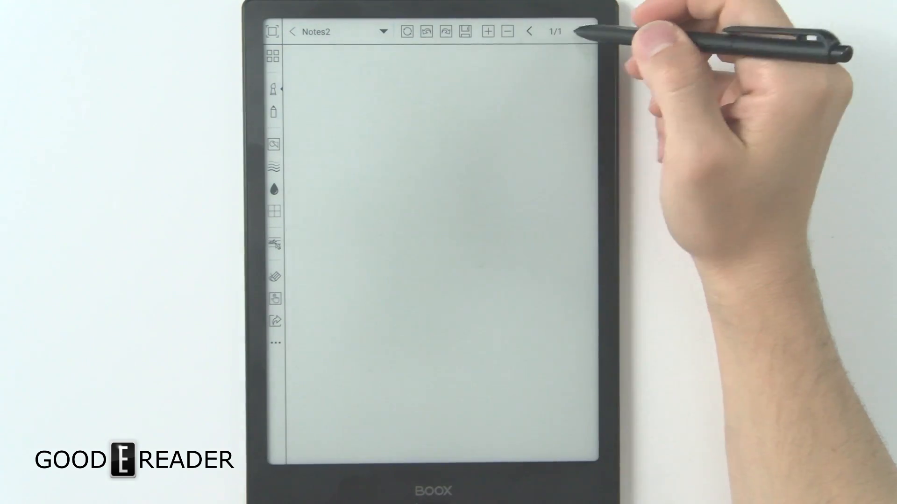
Write '#1' near the top left, then a zigzag scribble and a hand-drawn rectangle.
drag(318, 91, 343, 131)
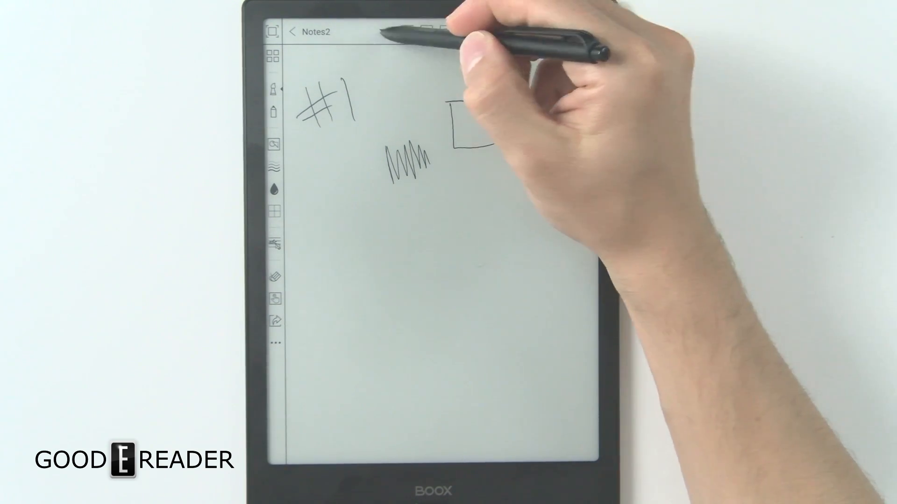
Add a second page to Notes2 and scribble over the #1 and top-right area of page 1.
click(382, 32)
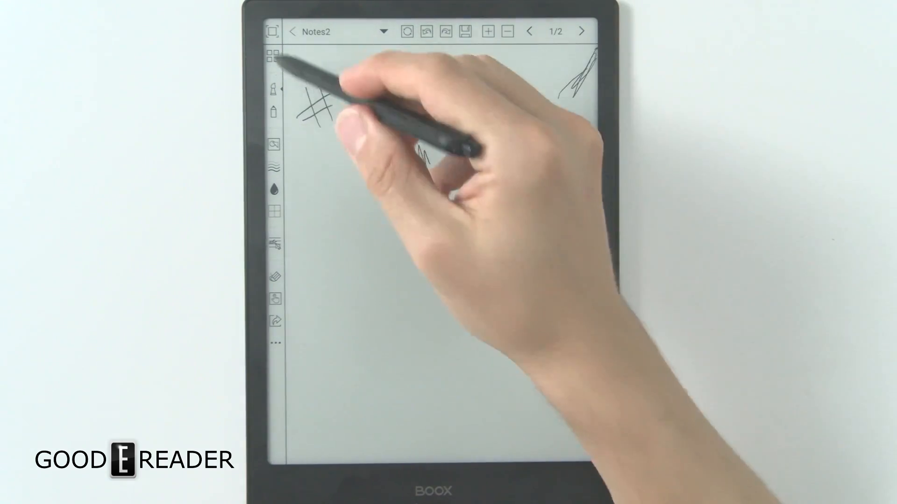
Move to an empty page and draw a single five-pointed star in its upper middle.
click(273, 55)
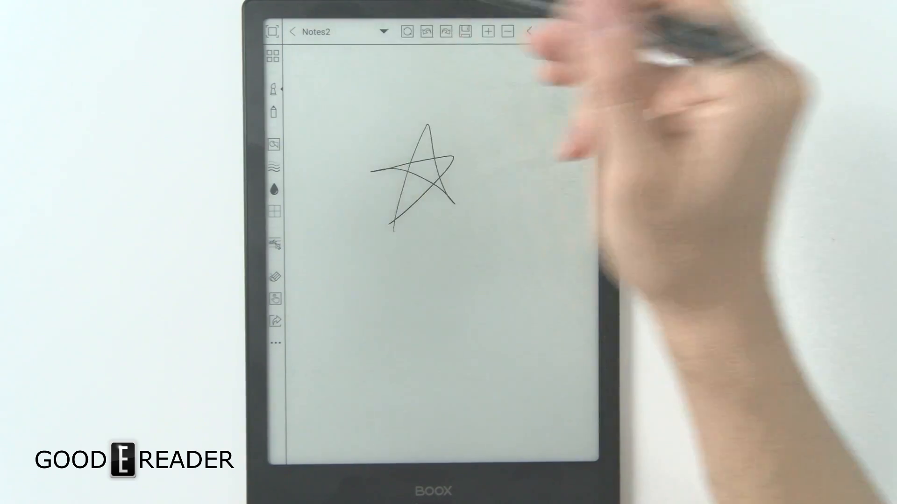
click(273, 55)
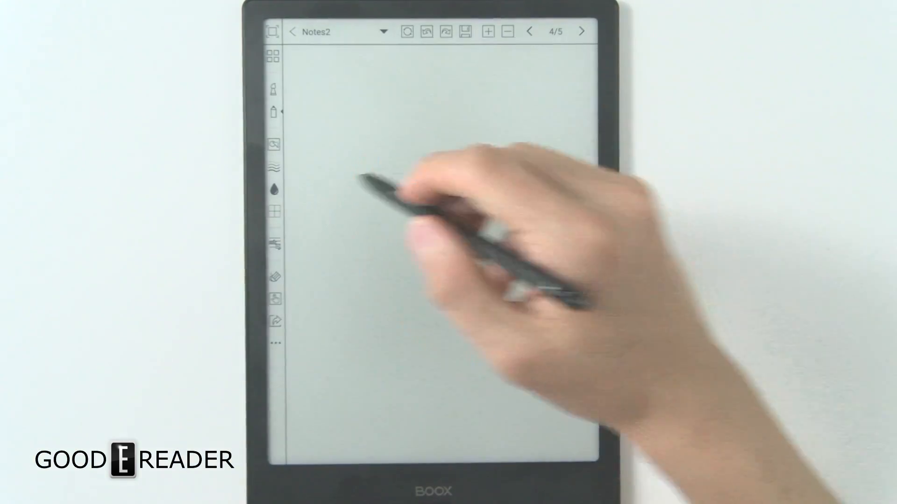
Draw a straight horizontal line in the lower right of page 4 with the line shape.
click(274, 144)
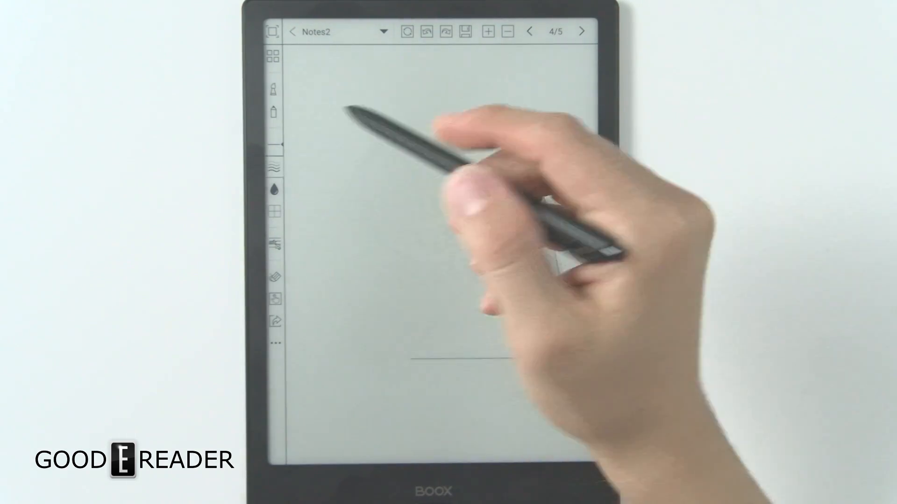
click(274, 190)
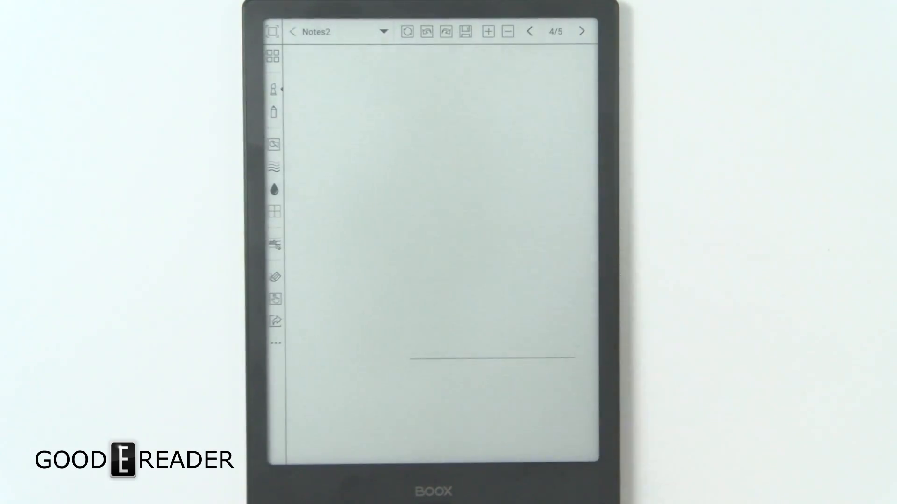
Switch to a thicker stroke and scribble a dense dark patch at the centre of page 4.
click(274, 188)
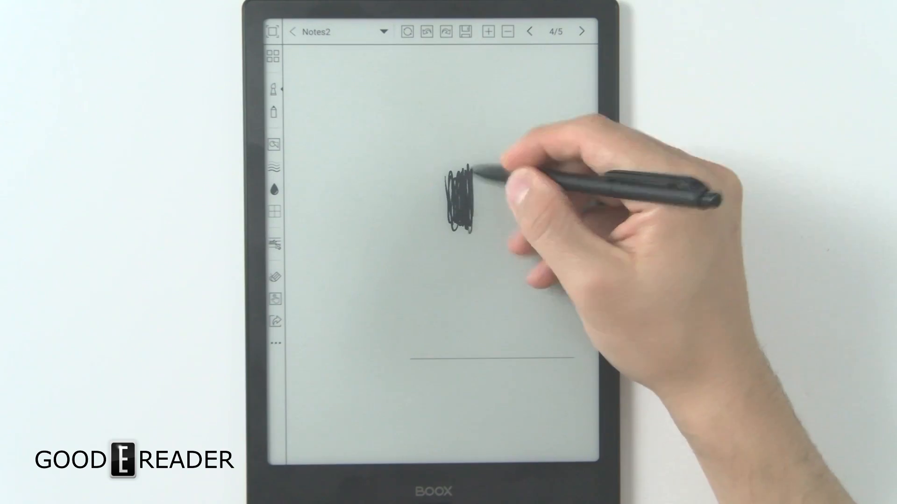
click(274, 190)
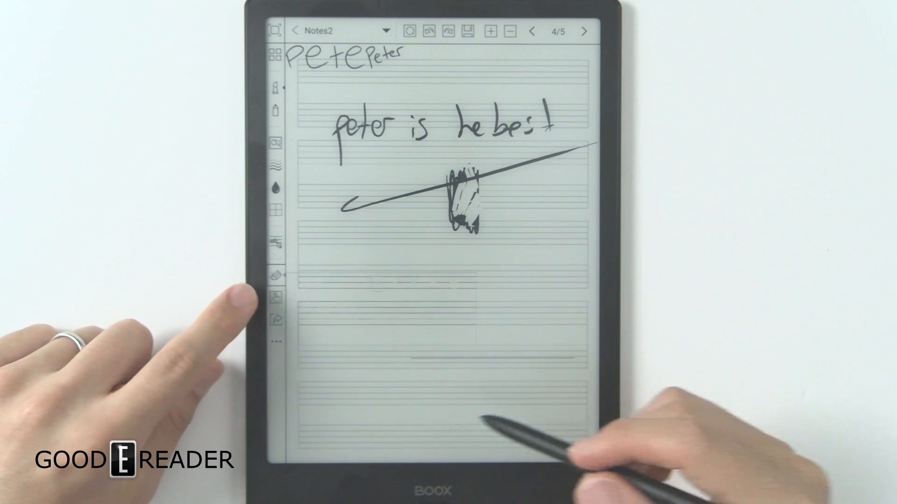
Erase all drawing on the staff page, leaving only the heading words.
click(275, 276)
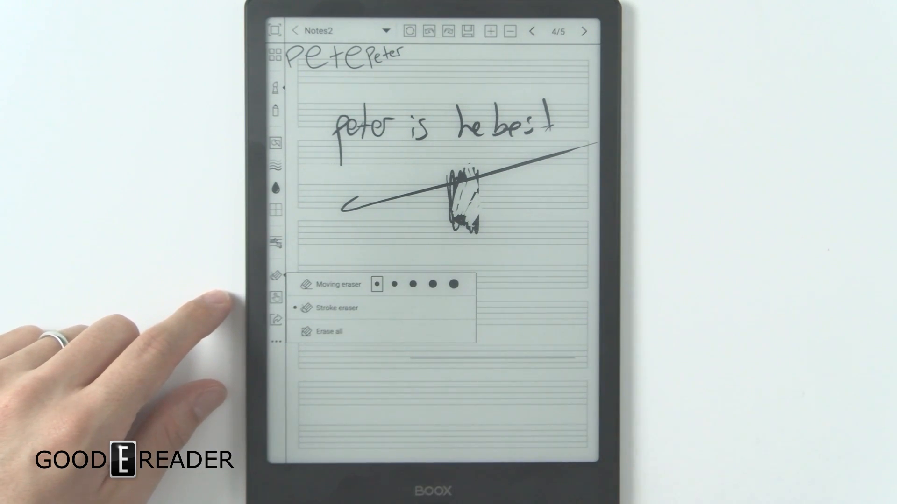
click(328, 331)
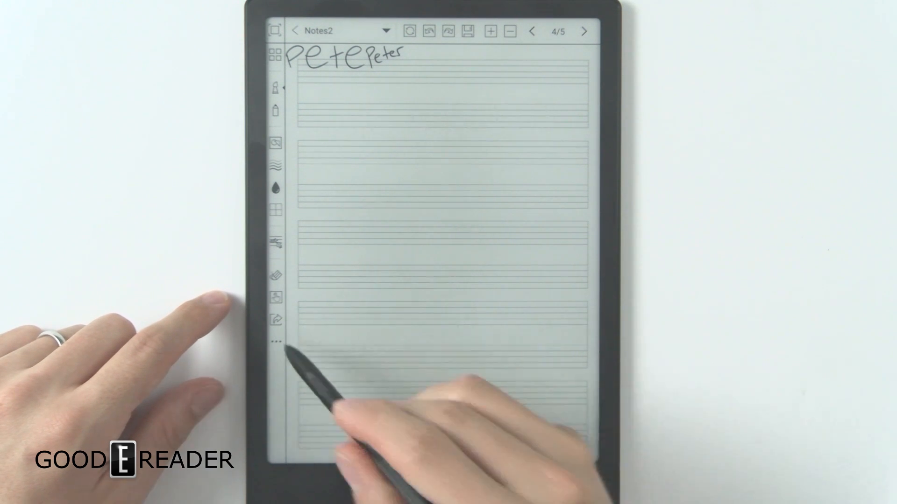
Use Menu position change to move the tool panel to the right side.
click(276, 320)
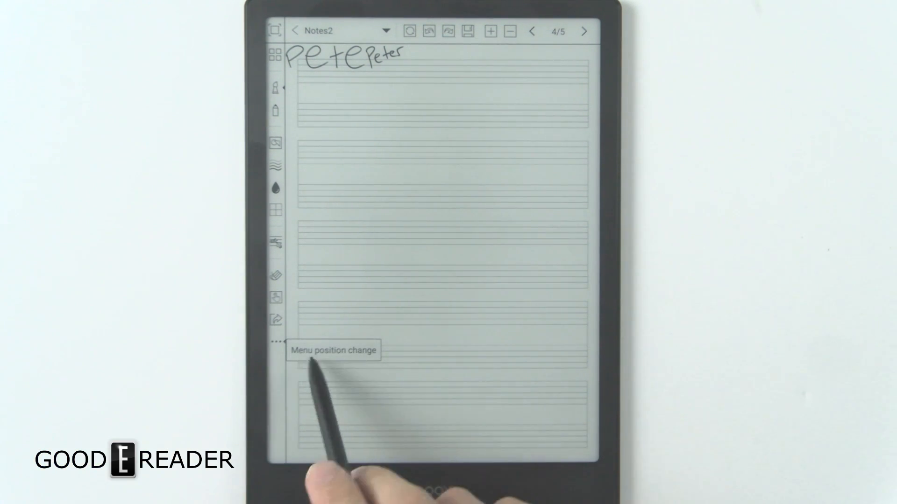
mouse_move(486, 458)
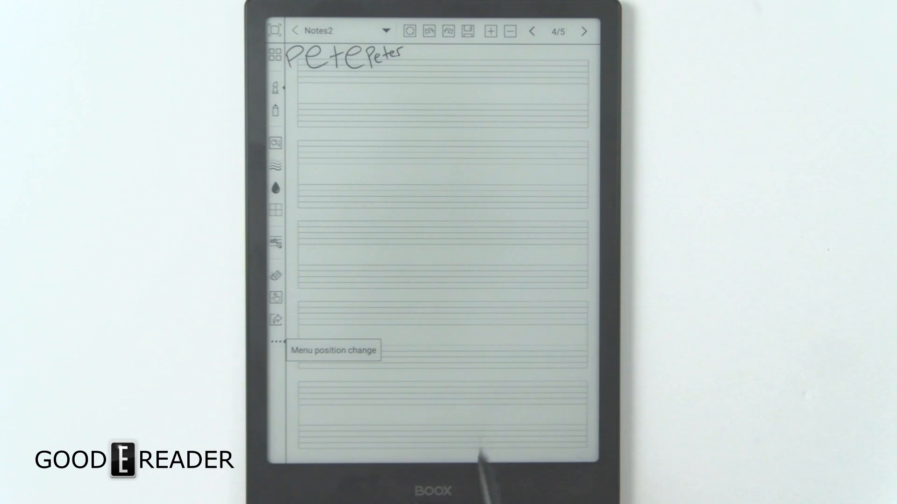
click(274, 342)
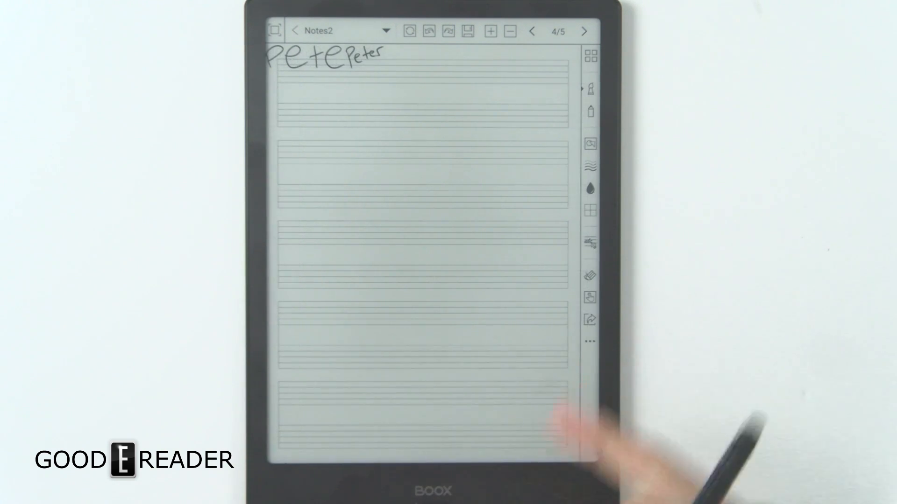